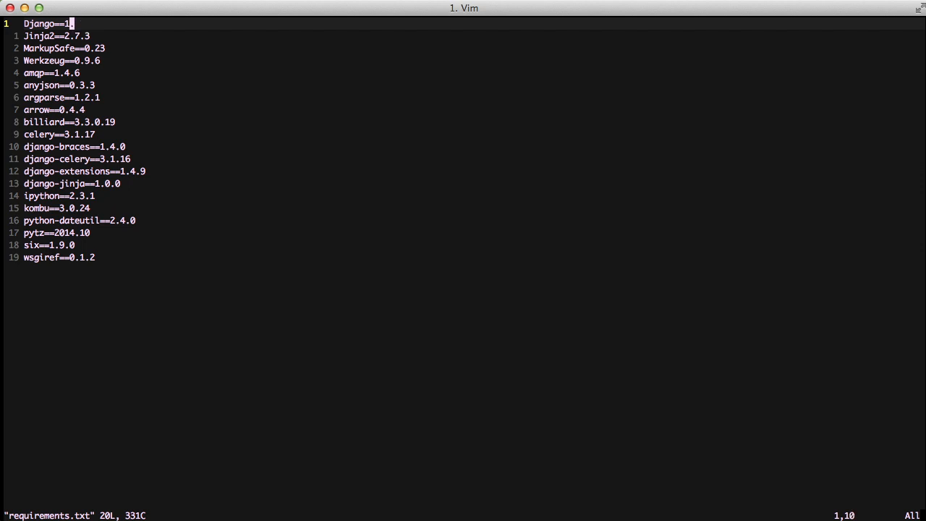
- Pin Django to 1.8 and django-jinja to 1.3.3 in requirements.txt
text(8)
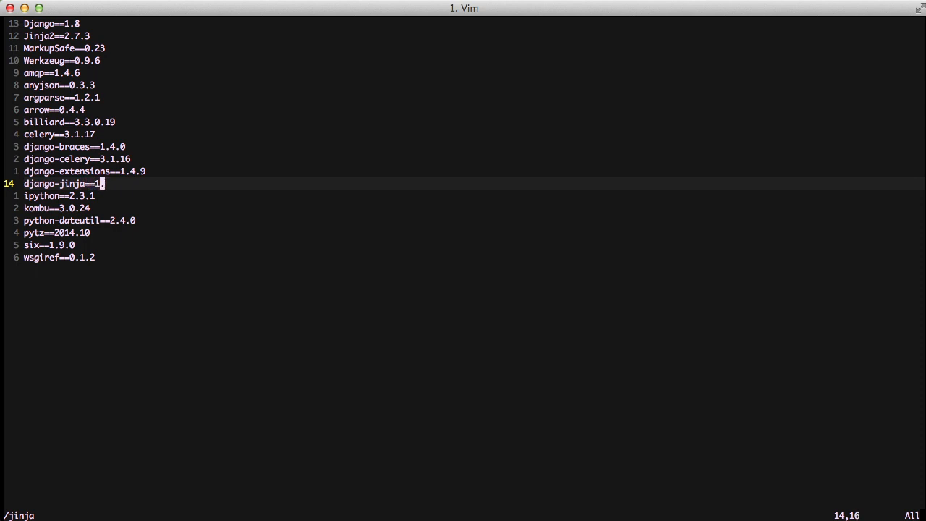
text(.3.3)
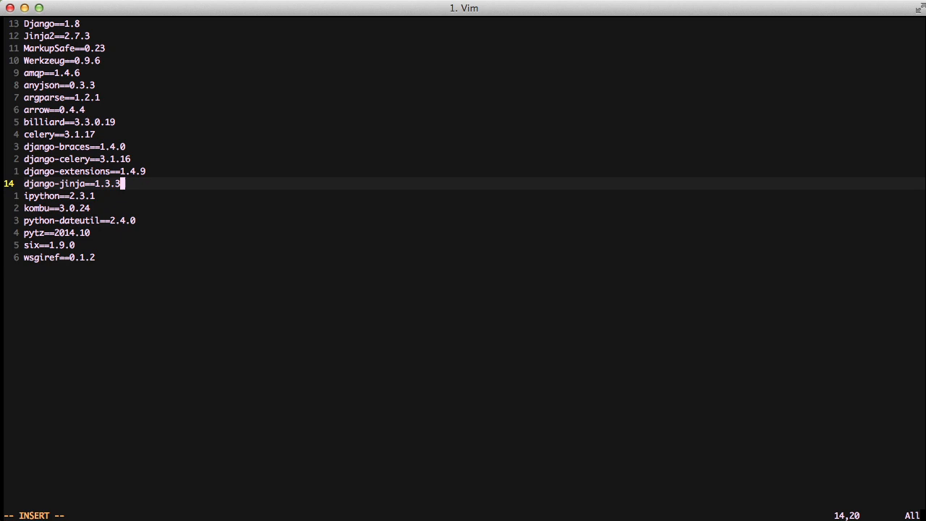
key(Escape)
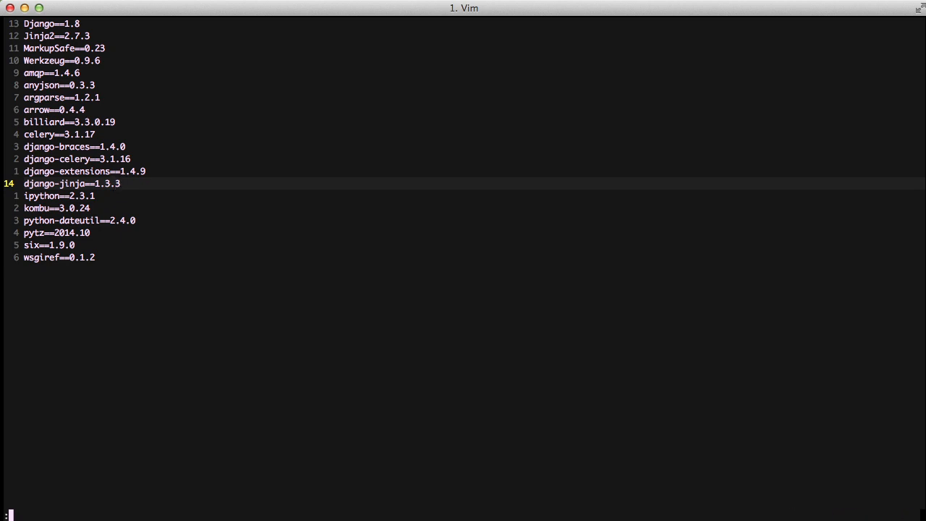
- Save requirements.txt and quit Vim with :wq
text(wq)
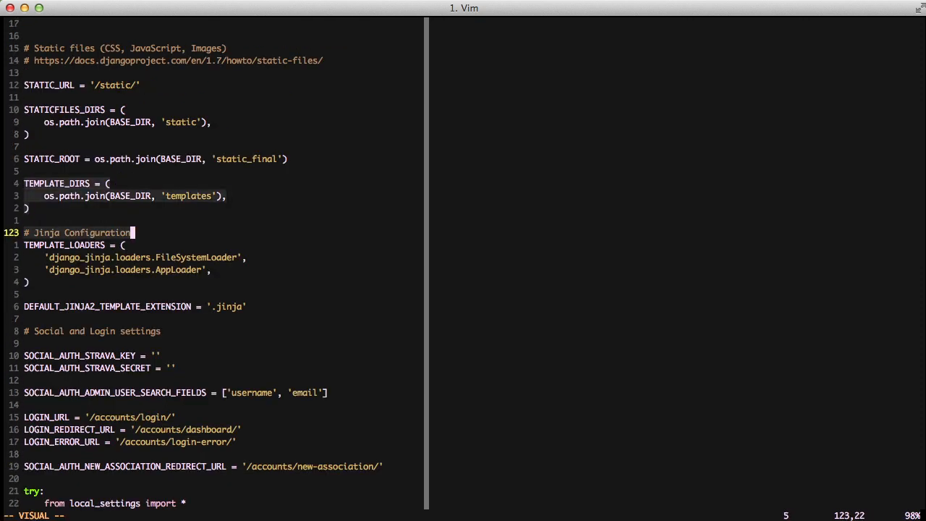
- Delete the old template settings block and begin the TEMPLATES assignment
key(j)
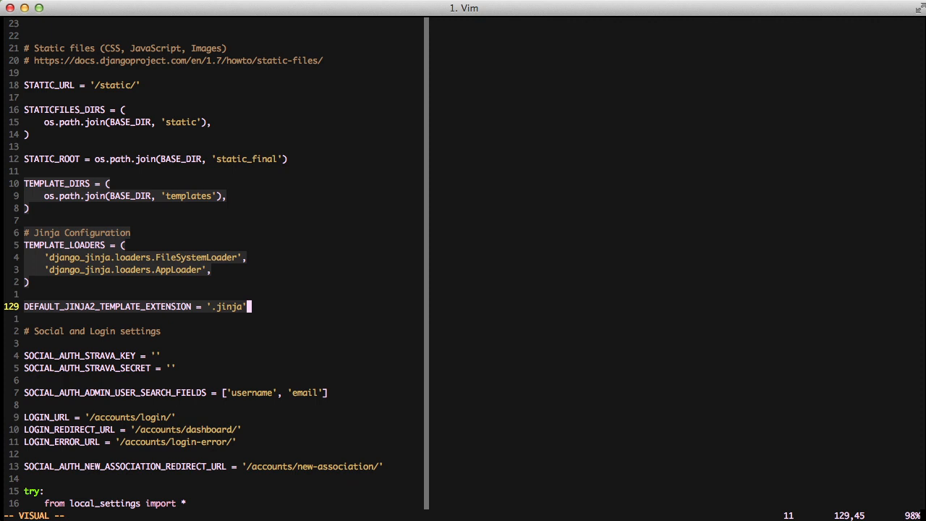
key(d)
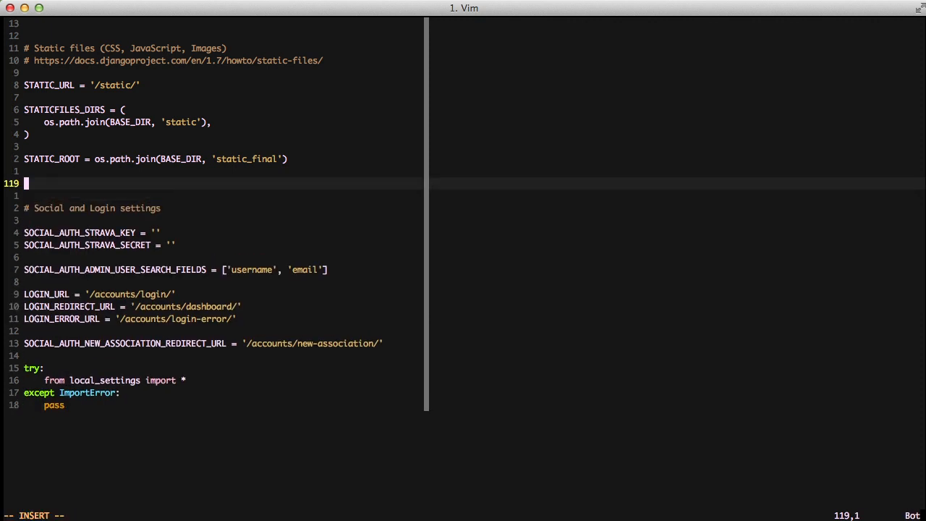
text(TEMPLATES =)
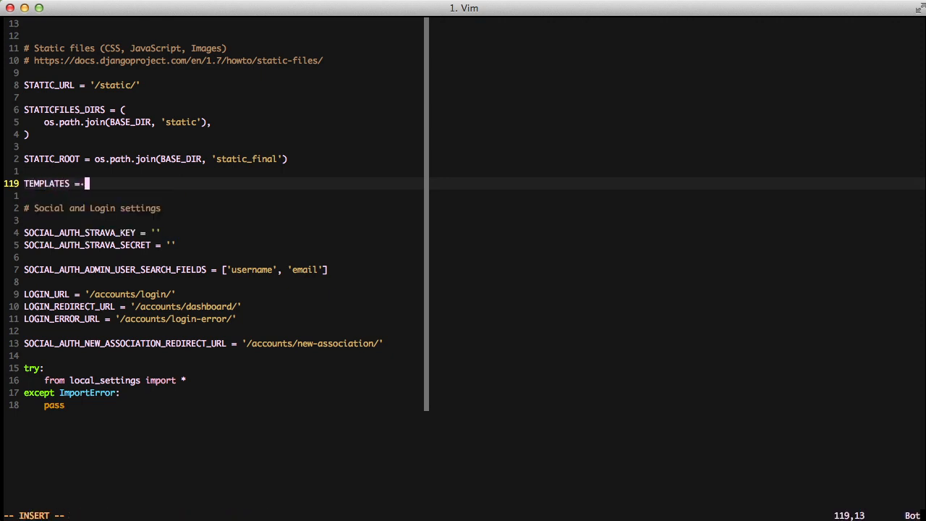
- Write the TEMPLATES list with Jinja2 and DjangoTemplates backend dicts
text([)
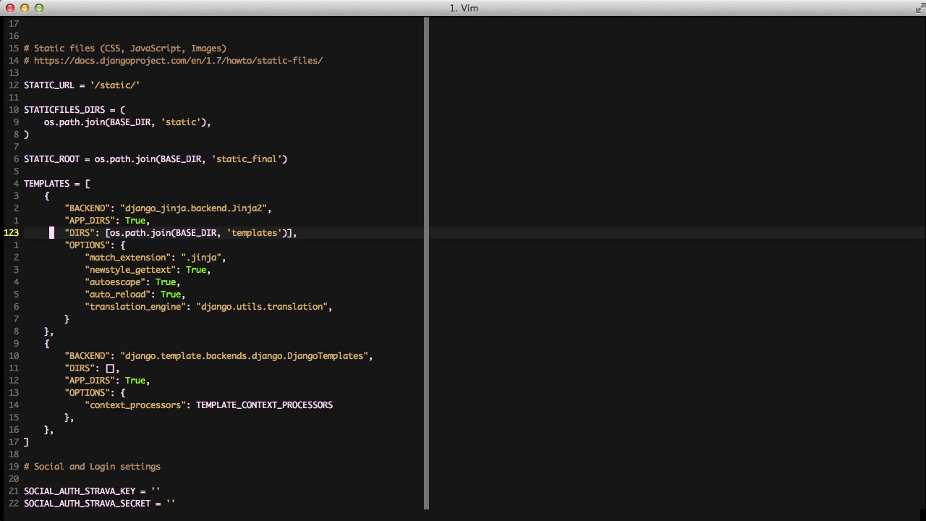
key(Escape)
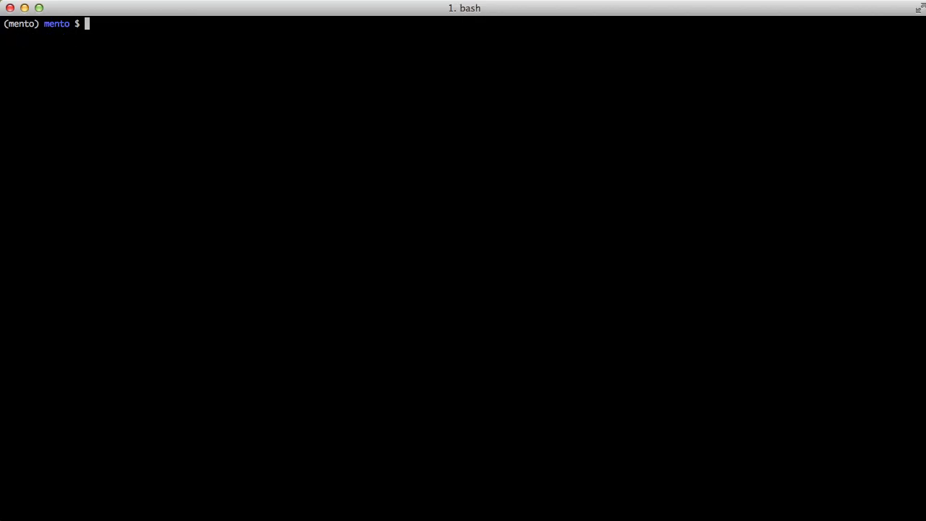
- Open templates/base.jinja in Vim and search for 'user'
text(vim templates/)
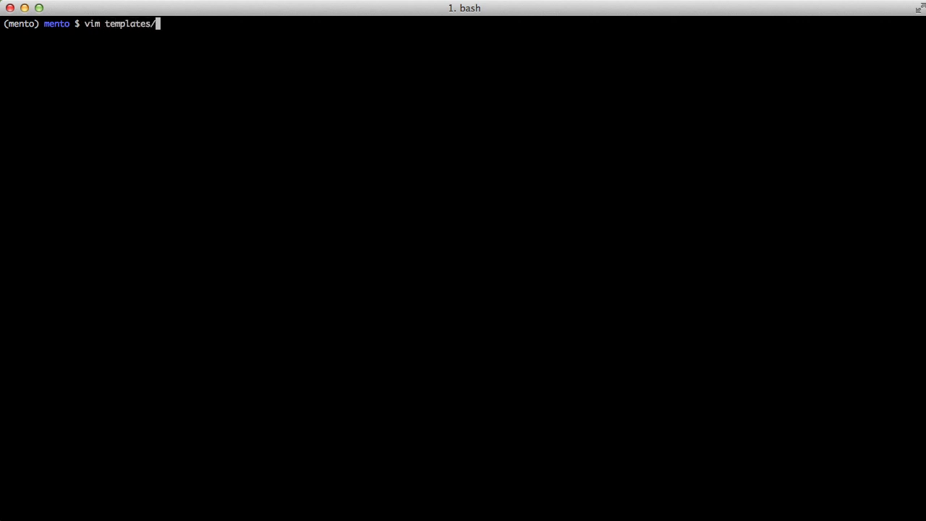
text(base.jinja)
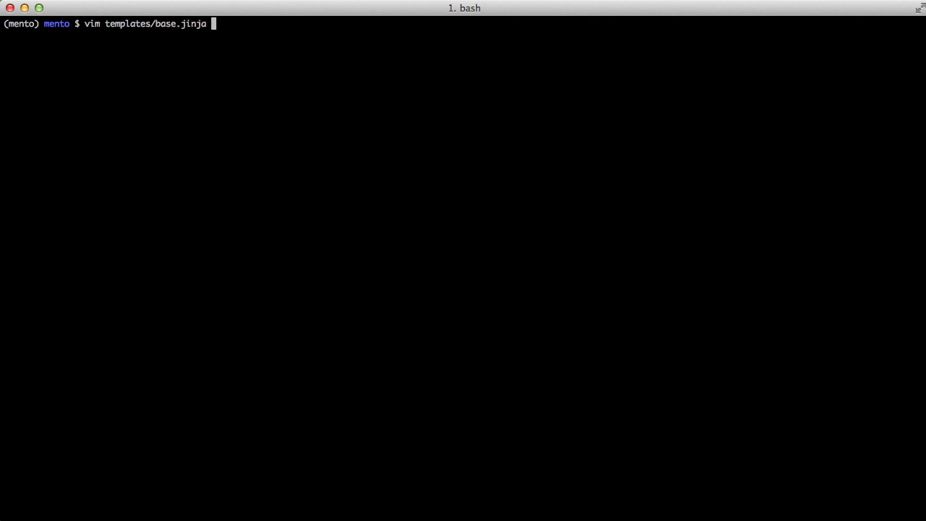
text(/user)
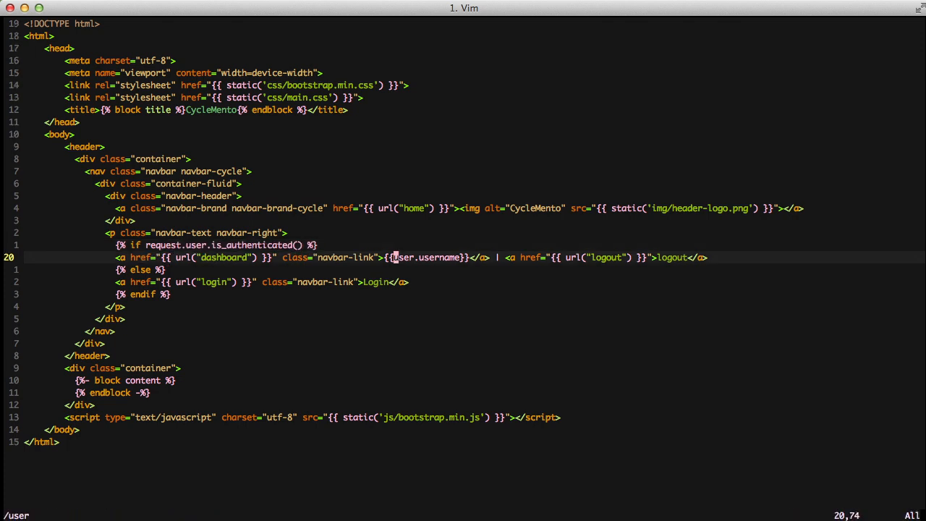
text(request.)
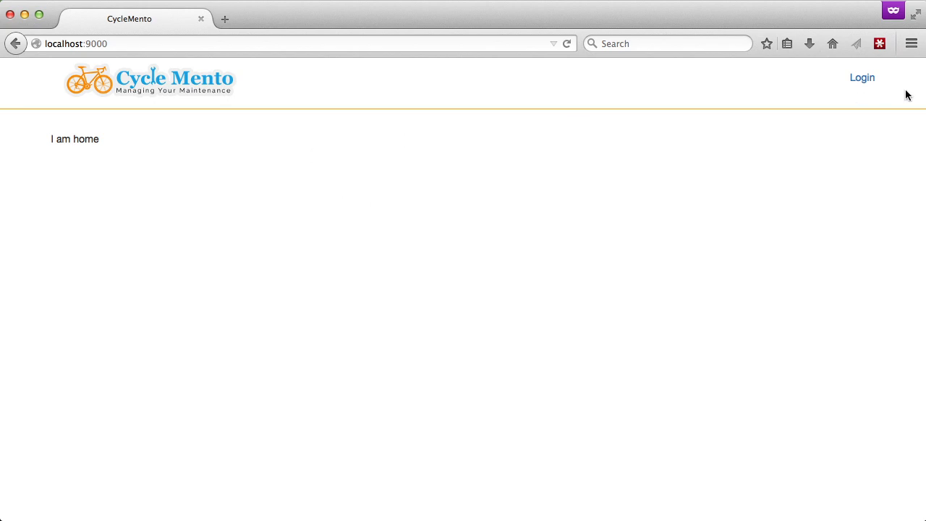
- Log in to CycleMento as 'buddy' with the password and submit
text(buddy)
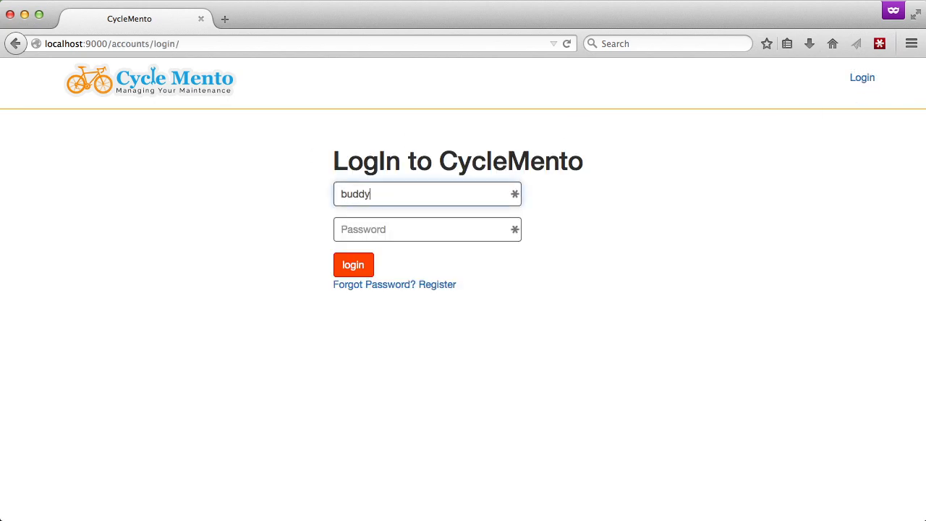
text(password)
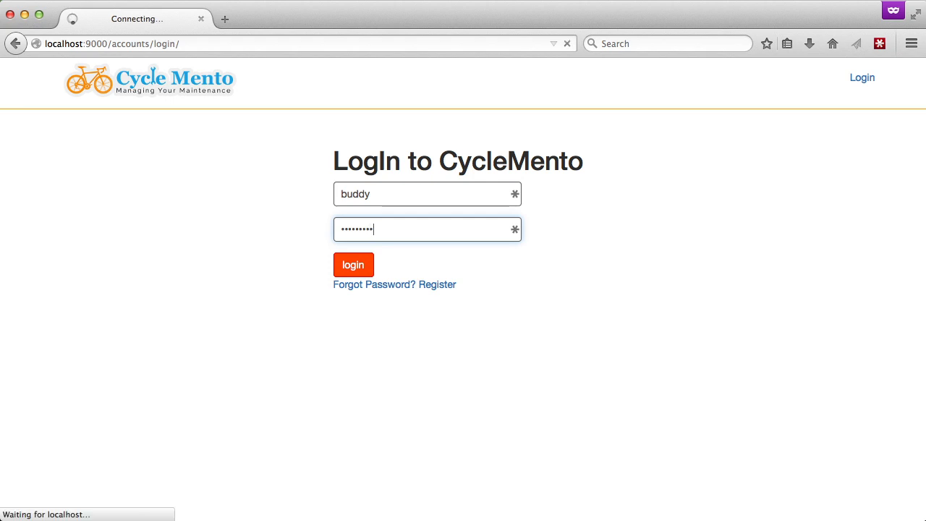
click(353, 263)
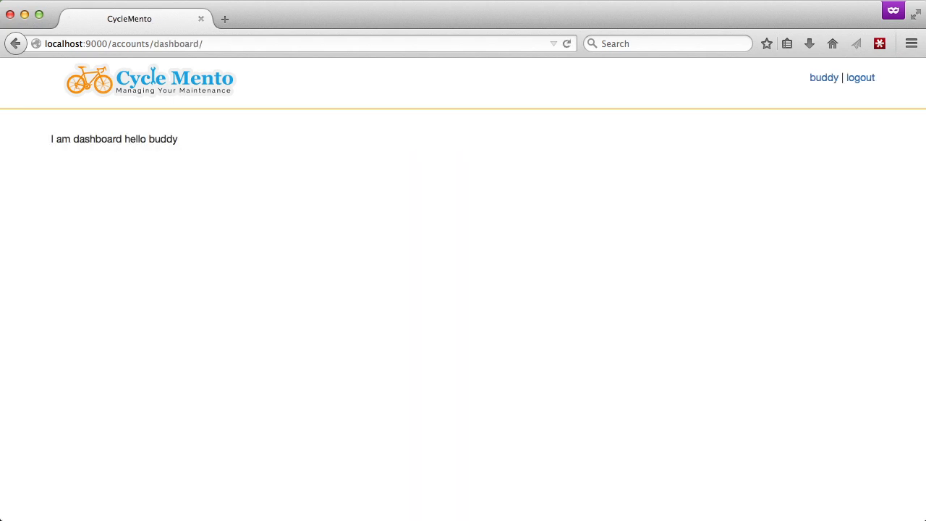